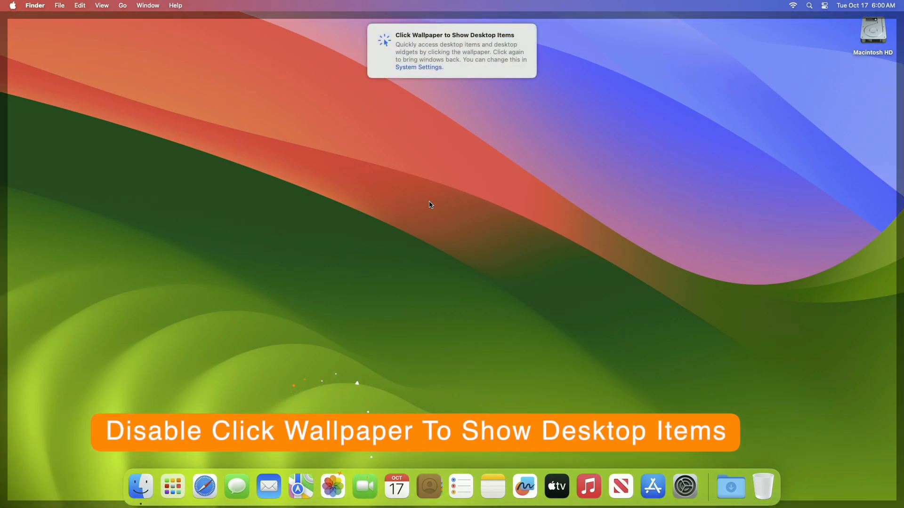
- Set 'Click wallpaper to reveal desktop' to Only in Stage Manager in Desktop & Dock, then close settings
{"action": "left_click", "coordinate": [685, 486]}
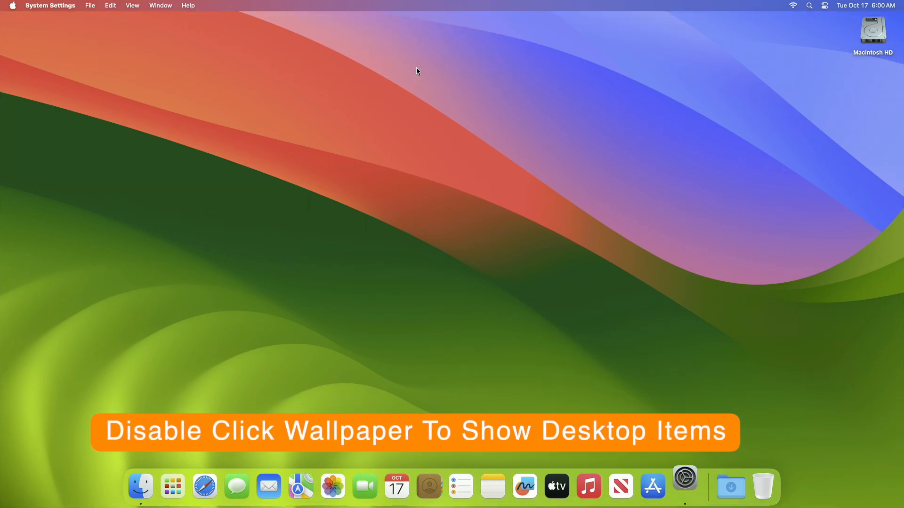
{"action": "left_click", "coordinate": [684, 486]}
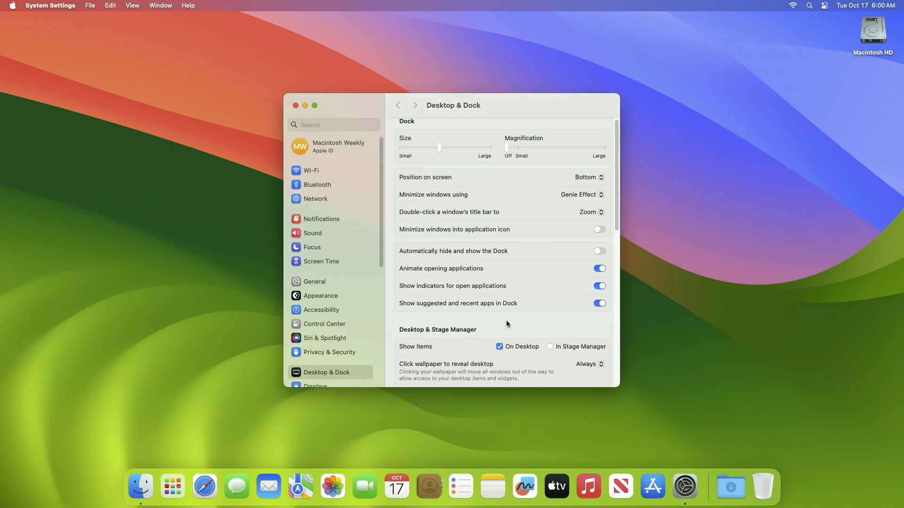
{"action": "scroll", "scroll_direction": "down", "scroll_amount": 3}
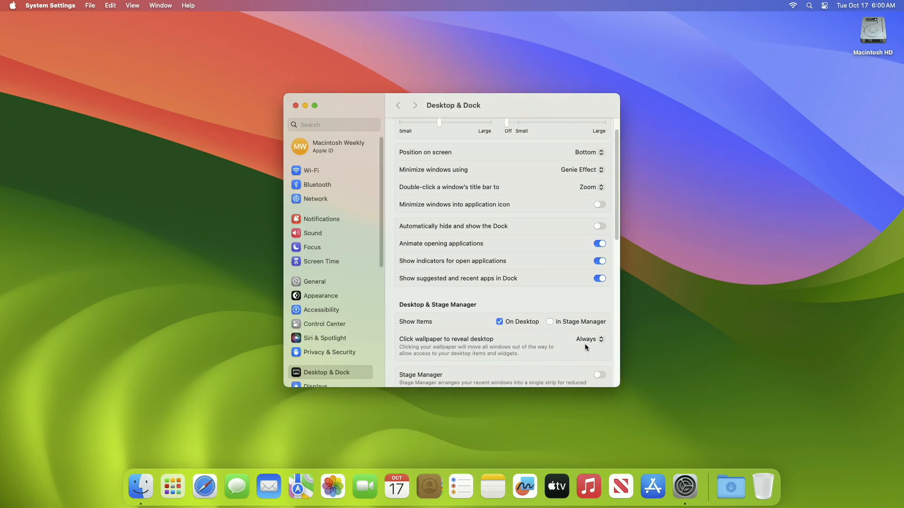
{"action": "left_click", "coordinate": [589, 339]}
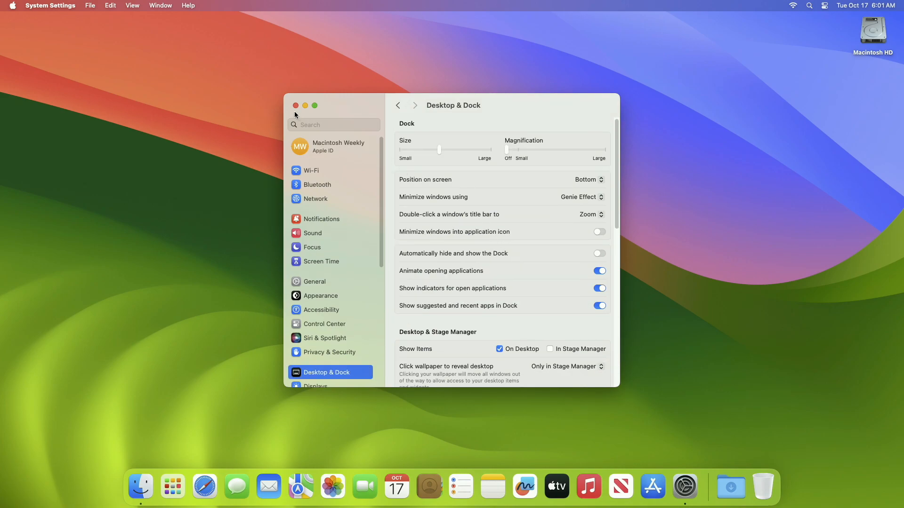
{"action": "left_click", "coordinate": [296, 106]}
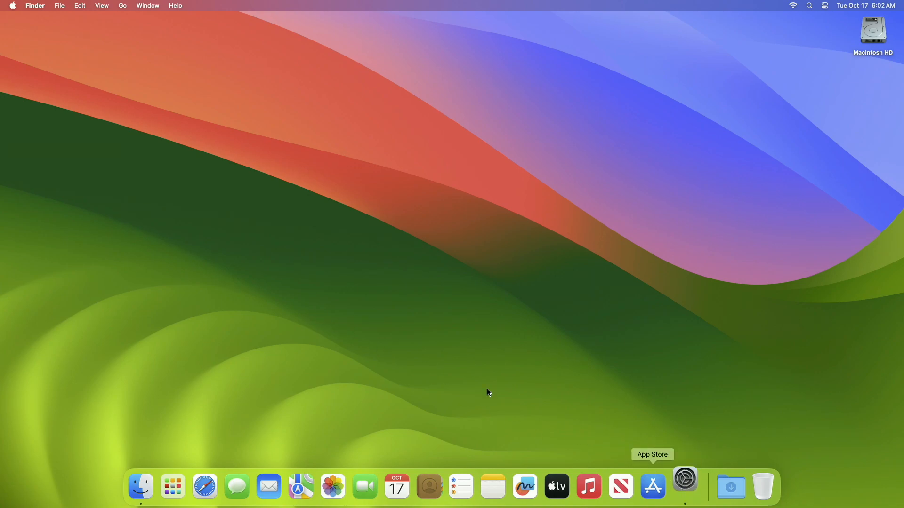
- Enable Clean Up Automatically for verification codes in Password Options, then close settings
{"action": "left_click", "coordinate": [685, 486]}
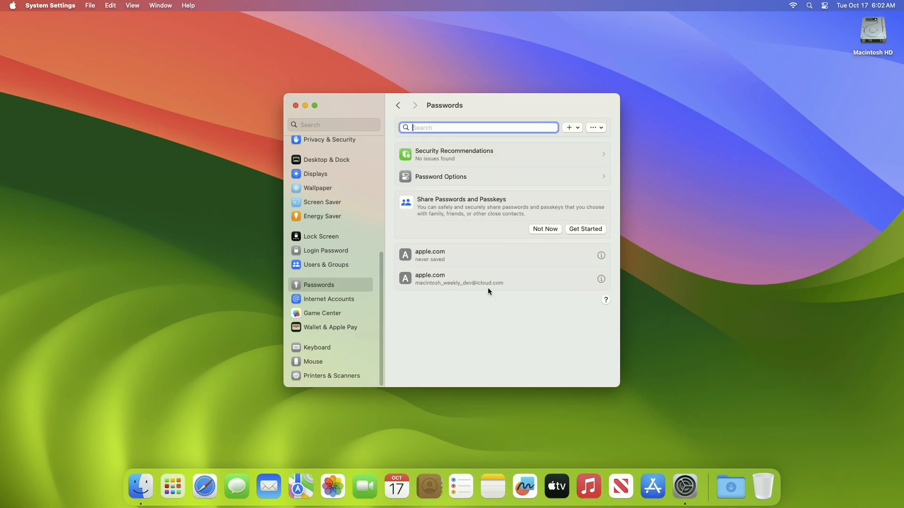
{"action": "left_click", "coordinate": [440, 177]}
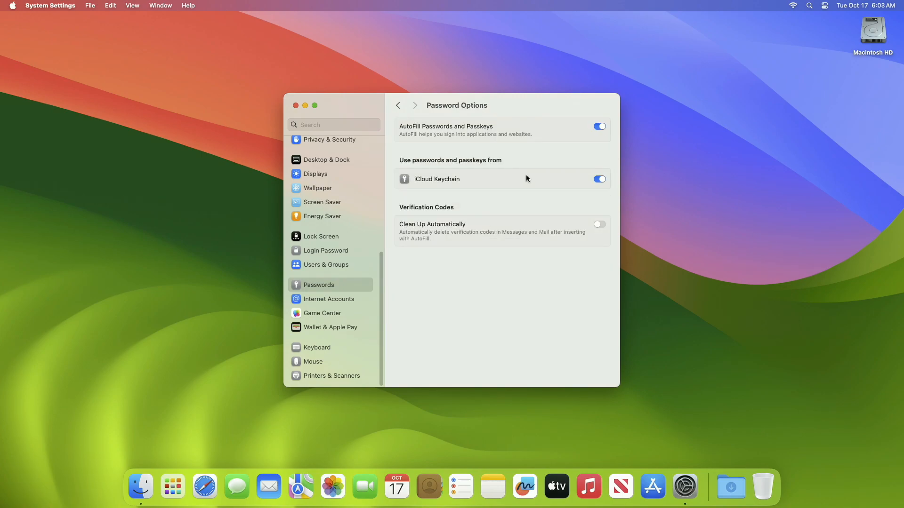
{"action": "left_click", "coordinate": [599, 224]}
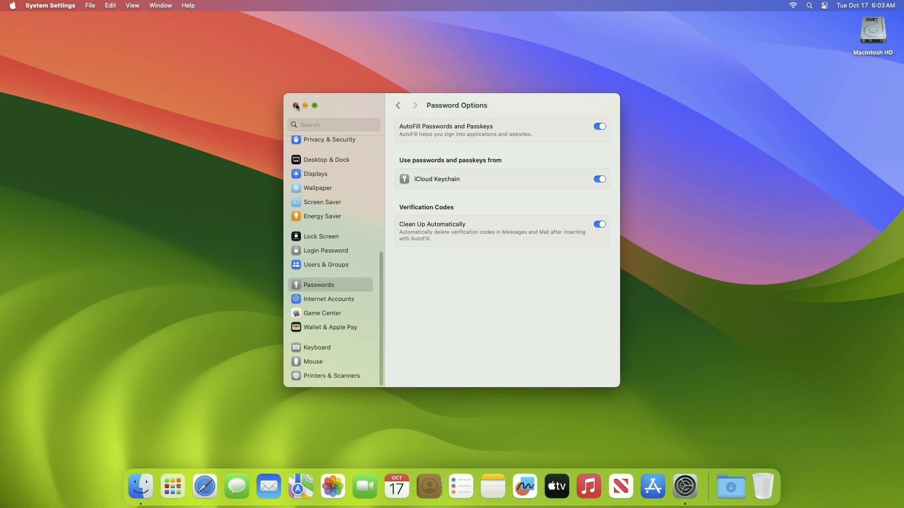
{"action": "left_click", "coordinate": [295, 105]}
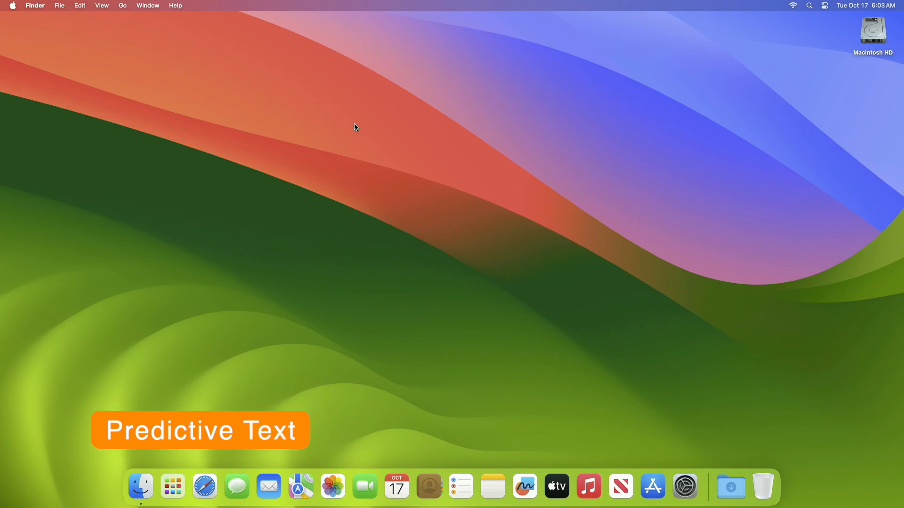
{"action": "mouse_move", "coordinate": [583, 298]}
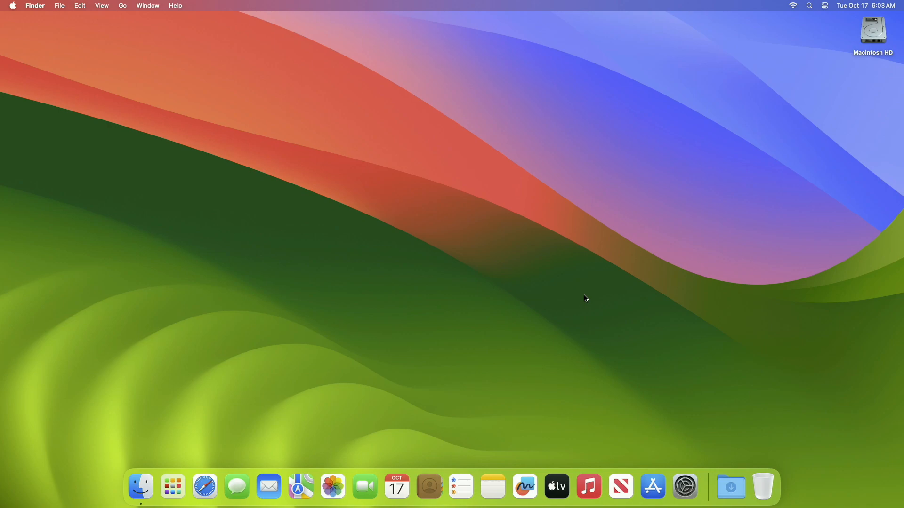
{"action": "mouse_move", "coordinate": [684, 486]}
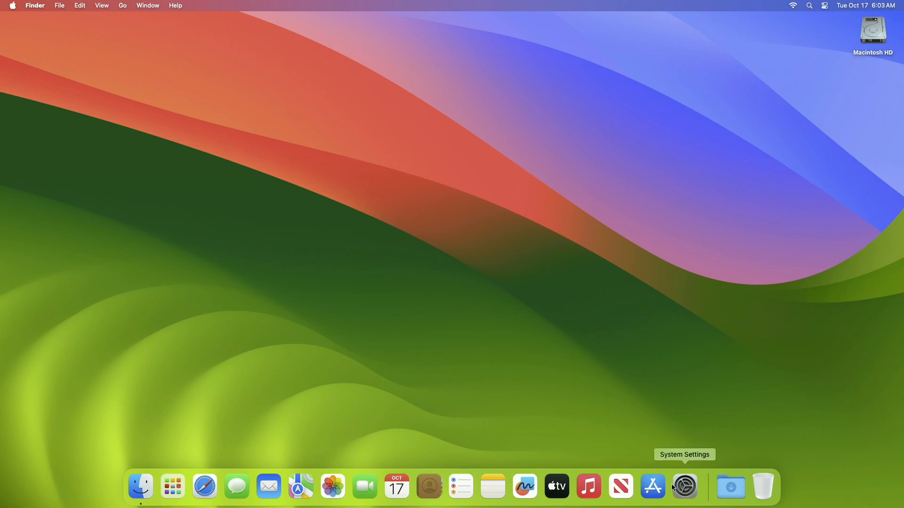
- Toggle Show inline predictive text in Keyboard Input Sources options, leaving it on, and confirm Done
{"action": "left_click", "coordinate": [684, 486]}
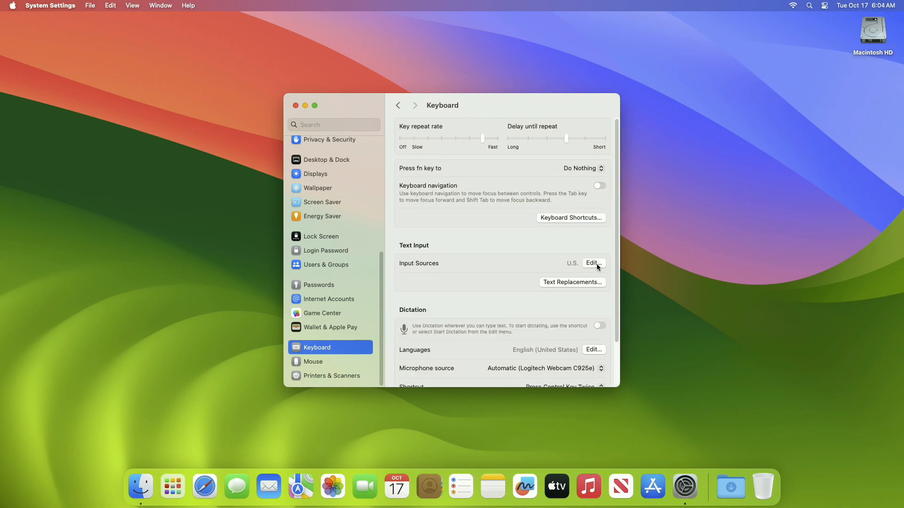
{"action": "left_click", "coordinate": [593, 263]}
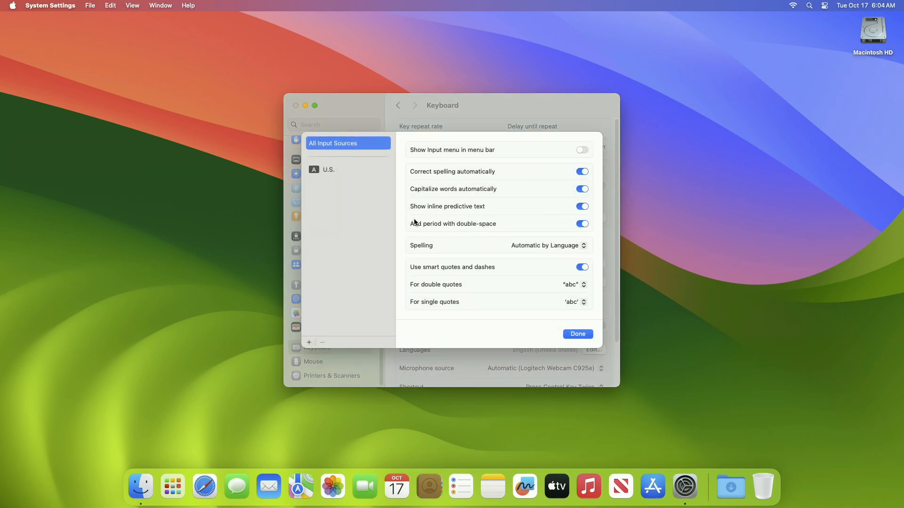
{"action": "left_click", "coordinate": [582, 207]}
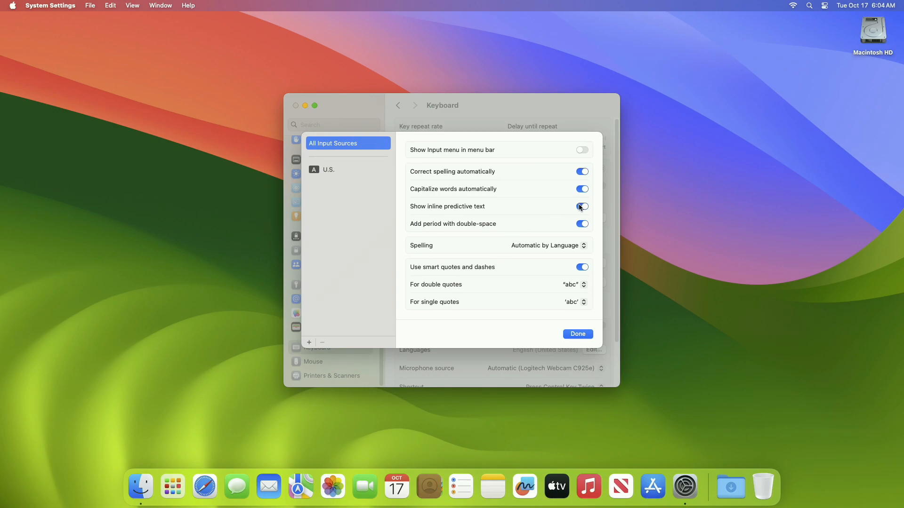
{"action": "left_click", "coordinate": [581, 206]}
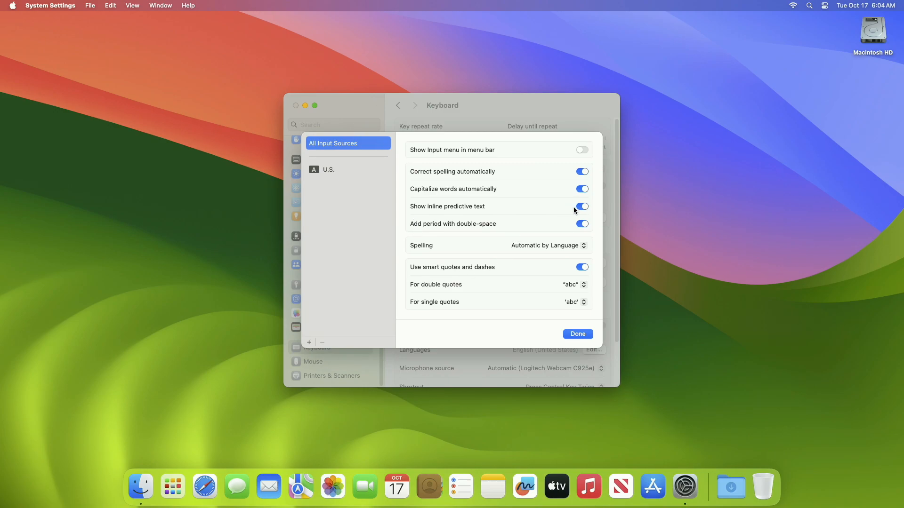
{"action": "left_click", "coordinate": [578, 334]}
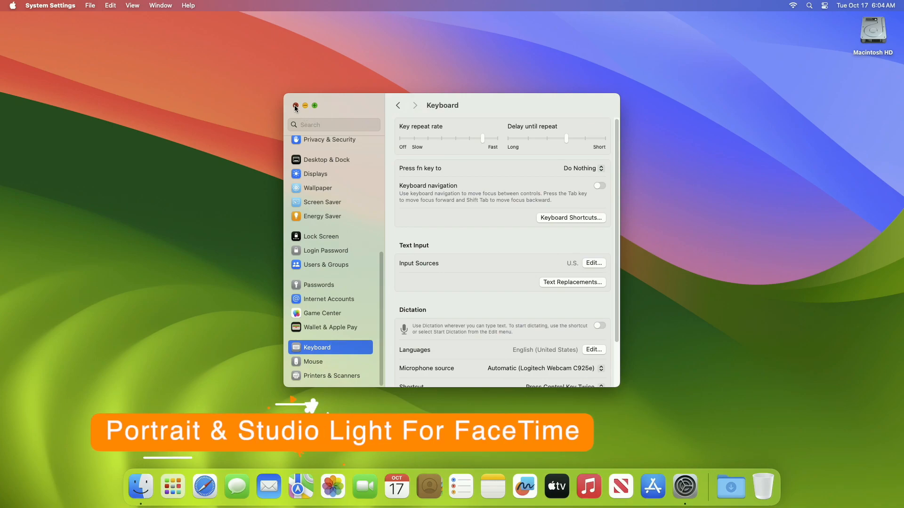
- View FaceTime's Portrait and Studio Light video effects from the menu bar camera icon, then quit FaceTime
{"action": "left_click", "coordinate": [296, 106]}
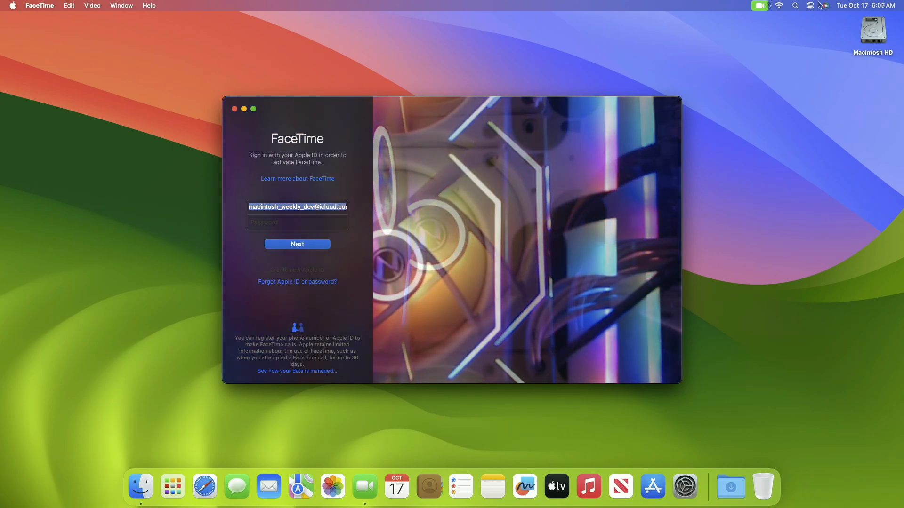
{"action": "left_click", "coordinate": [760, 6]}
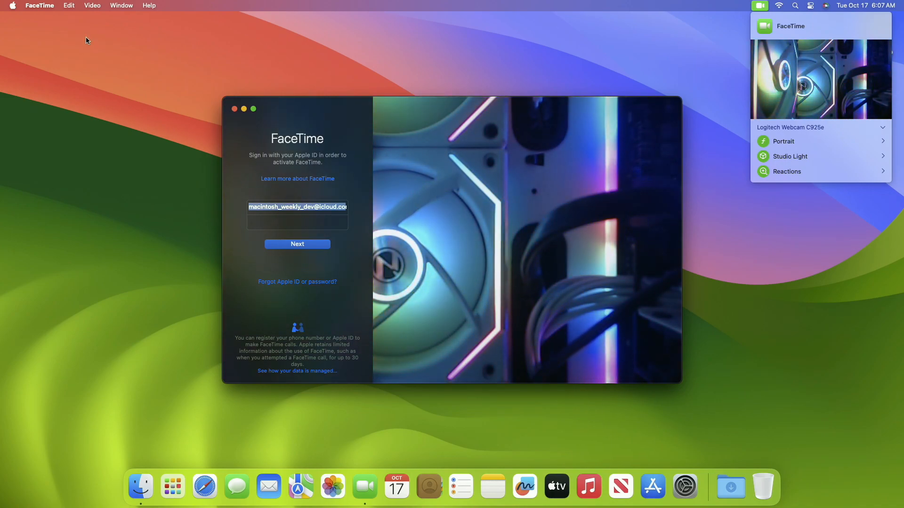
{"action": "left_click", "coordinate": [40, 5]}
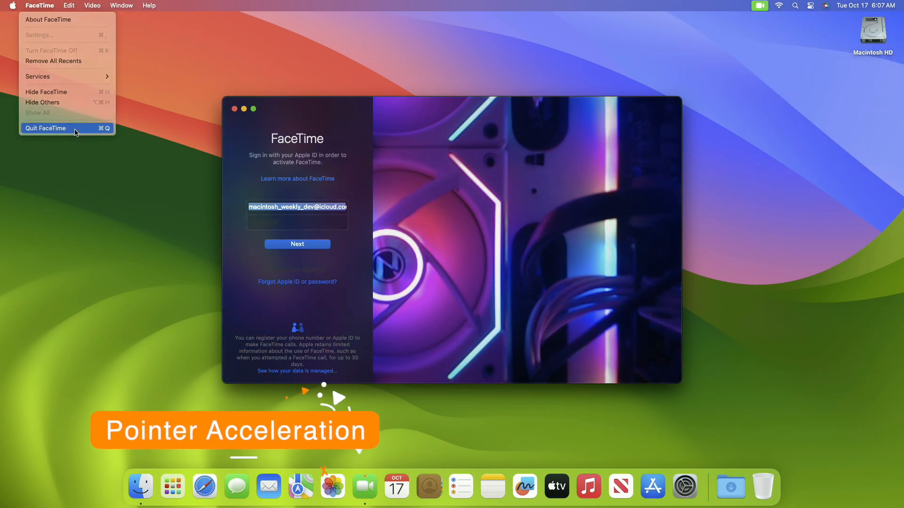
{"action": "left_click", "coordinate": [45, 128]}
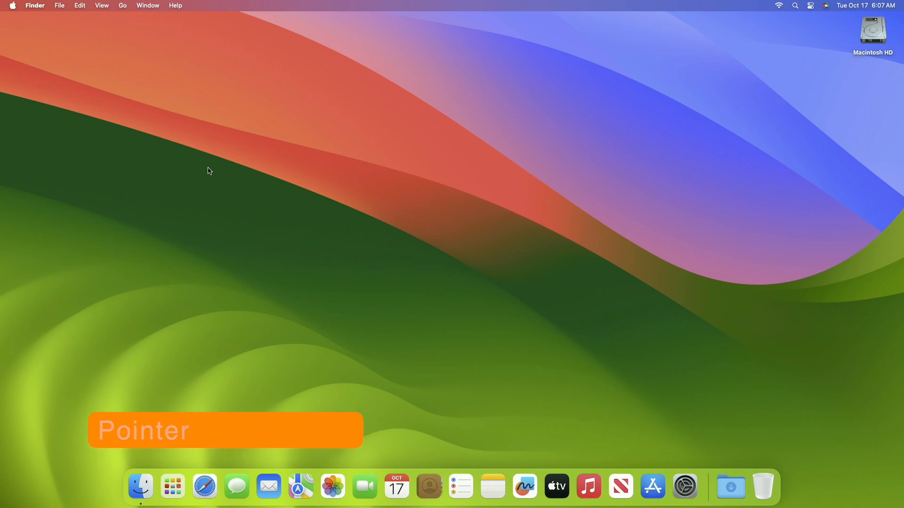
{"action": "mouse_move", "coordinate": [38, 289]}
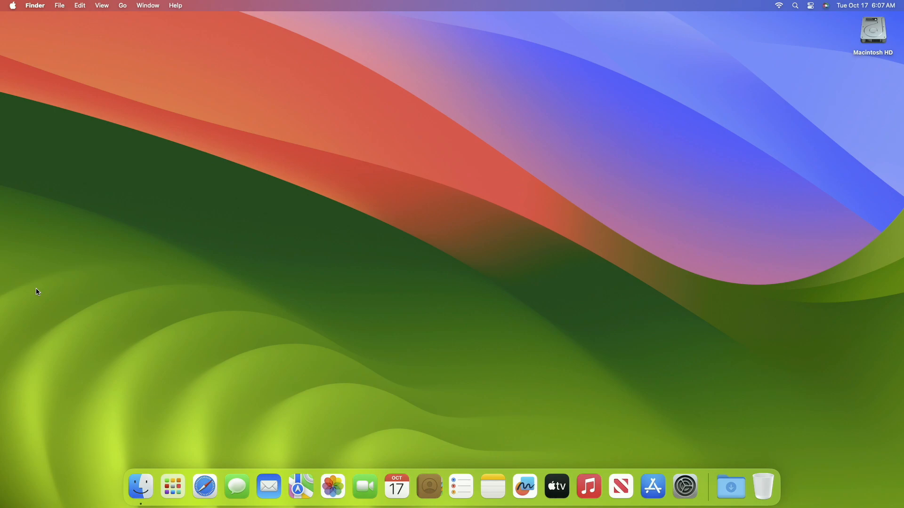
{"action": "mouse_move", "coordinate": [36, 175]}
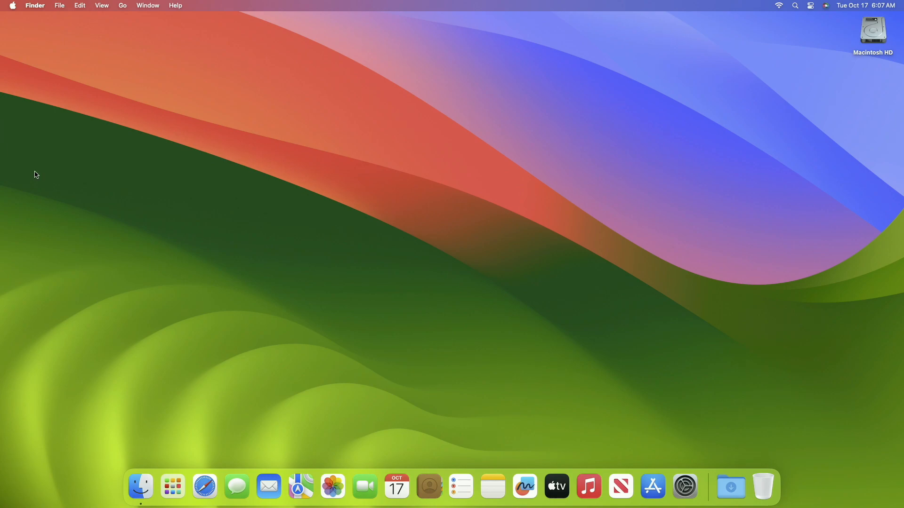
{"action": "mouse_move", "coordinate": [684, 486]}
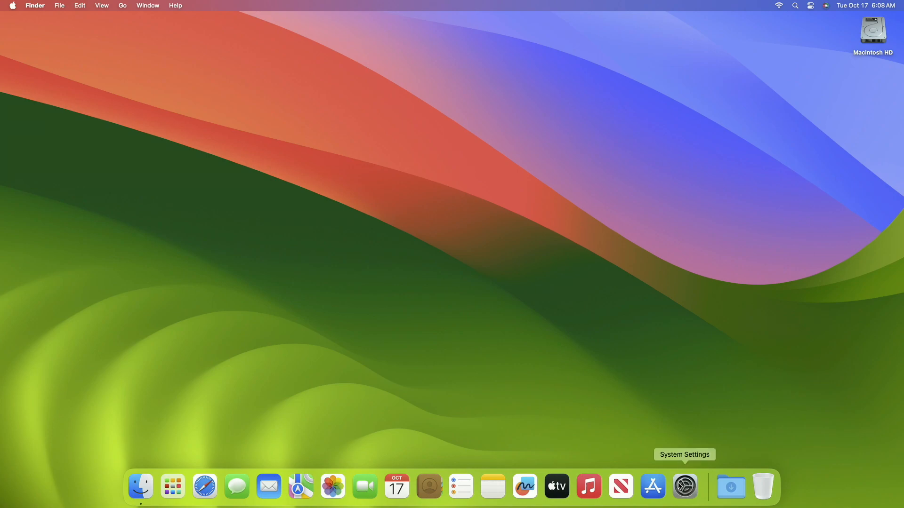
- Switch off Pointer acceleration in Mouse > Advanced and confirm Done
{"action": "left_click", "coordinate": [684, 486]}
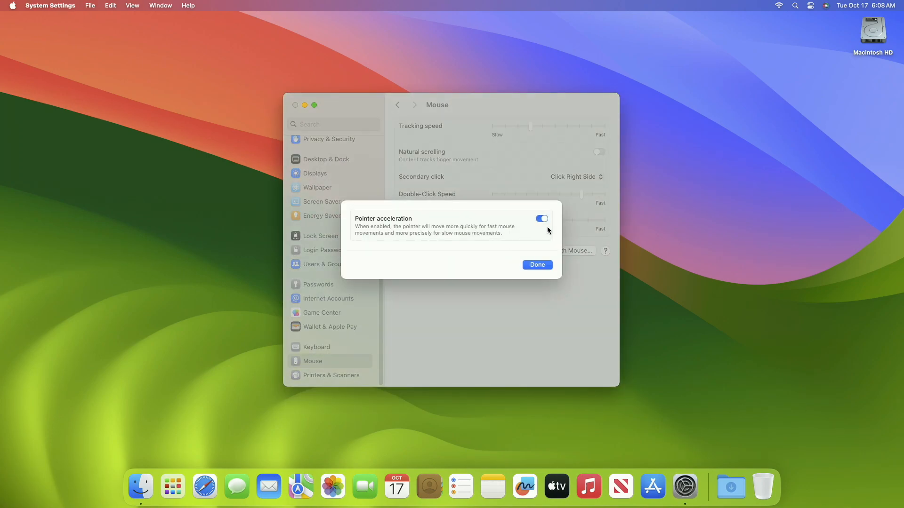
{"action": "left_click", "coordinate": [542, 218]}
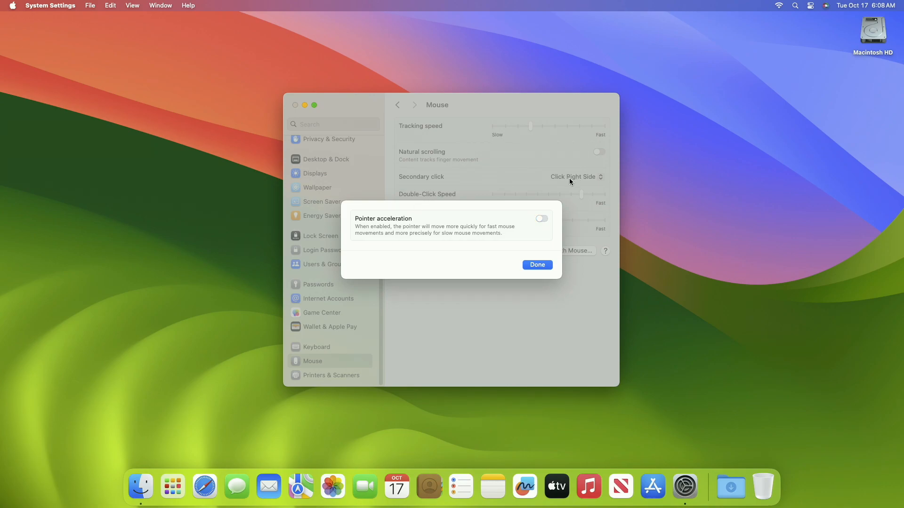
{"action": "left_click", "coordinate": [537, 264]}
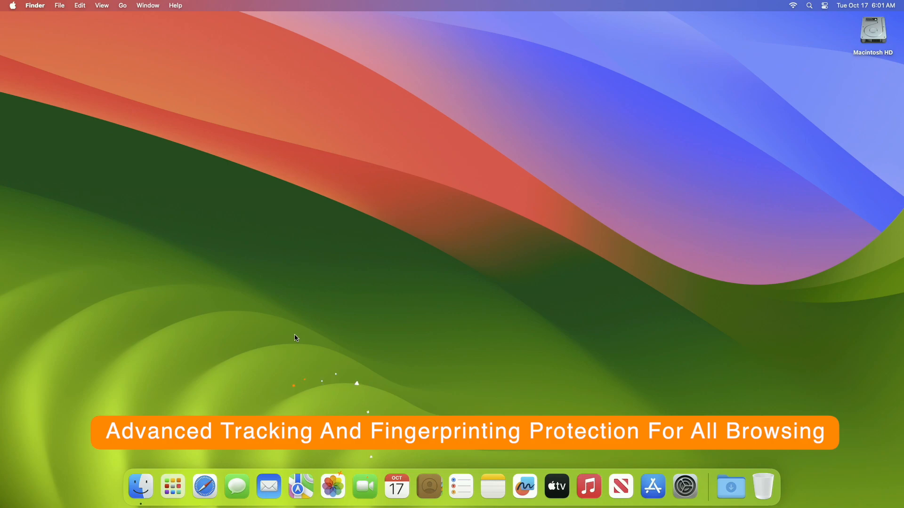
- Show Safari's Advanced tracking and fingerprinting protection pop-up listing where it applies
{"action": "left_click", "coordinate": [204, 487]}
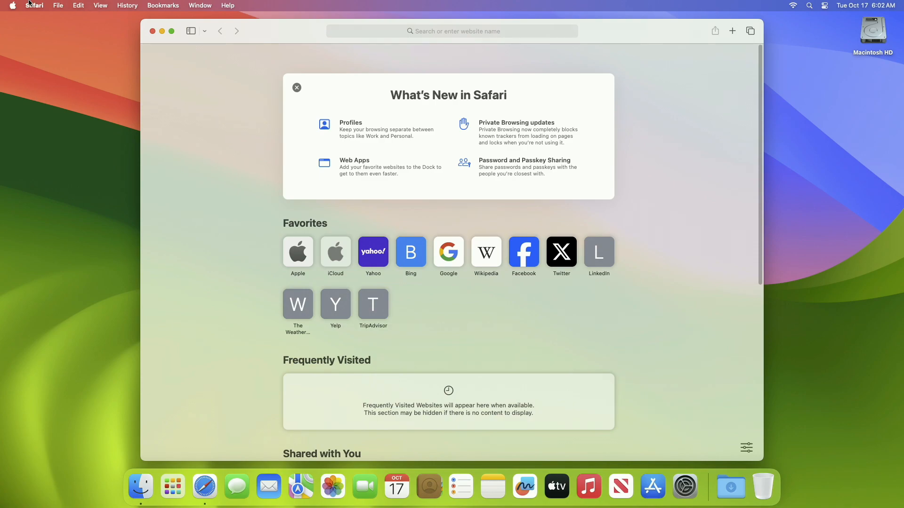
{"action": "left_click", "coordinate": [32, 5]}
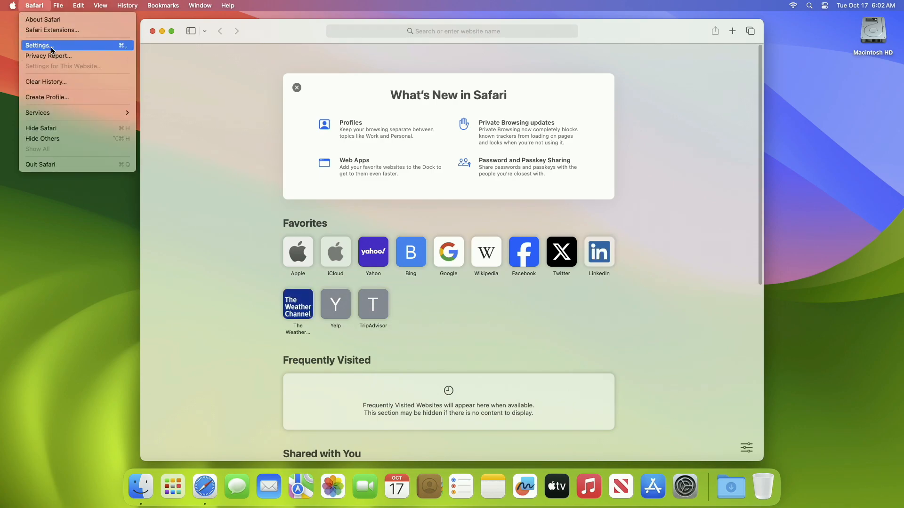
{"action": "left_click", "coordinate": [34, 45]}
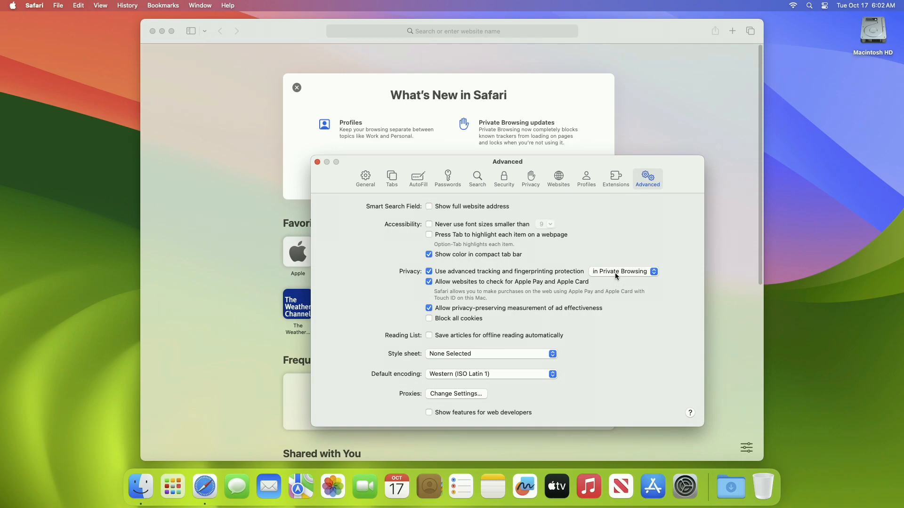
{"action": "left_click", "coordinate": [653, 271]}
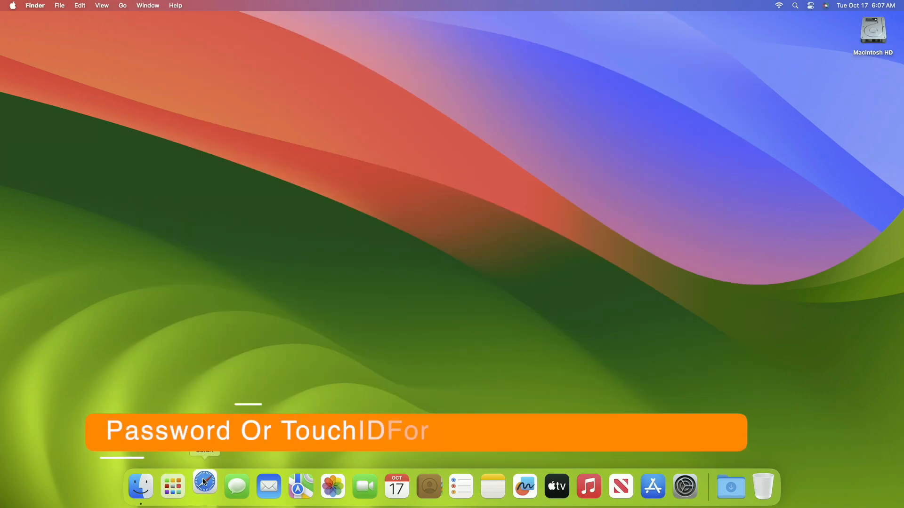
- Tick 'Require password to view locked tabs' in Safari's Privacy settings
{"action": "left_click", "coordinate": [204, 486]}
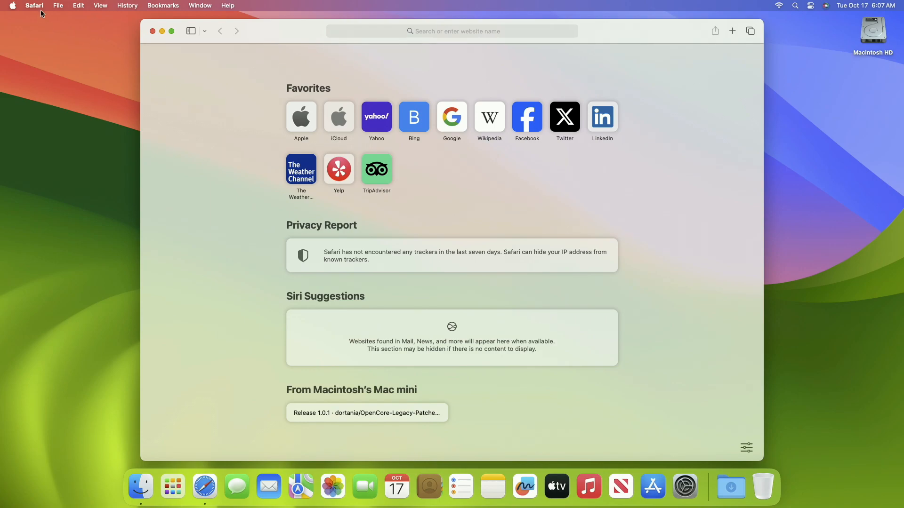
{"action": "left_click", "coordinate": [34, 5]}
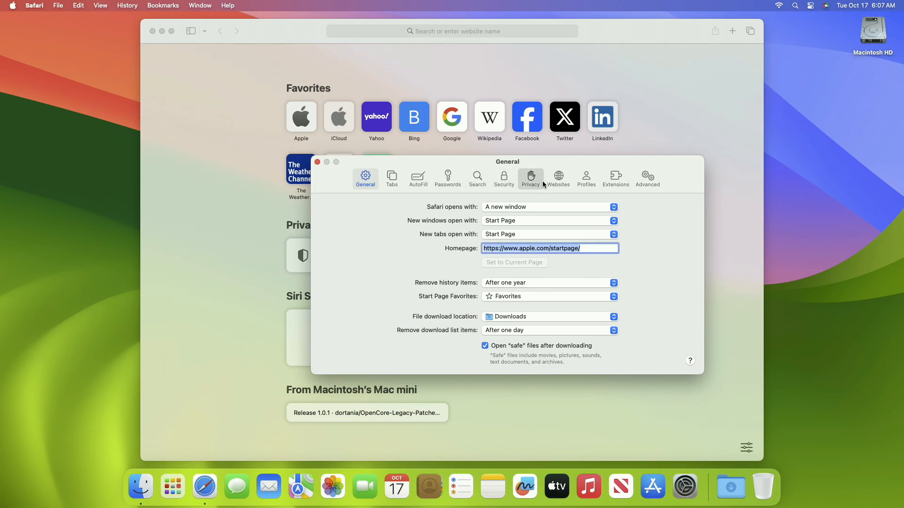
{"action": "left_click", "coordinate": [531, 177]}
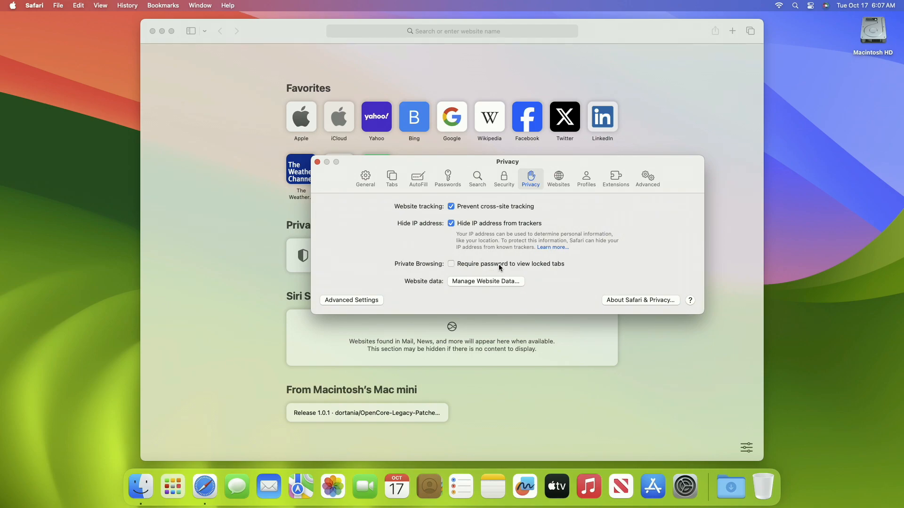
{"action": "left_click", "coordinate": [451, 264]}
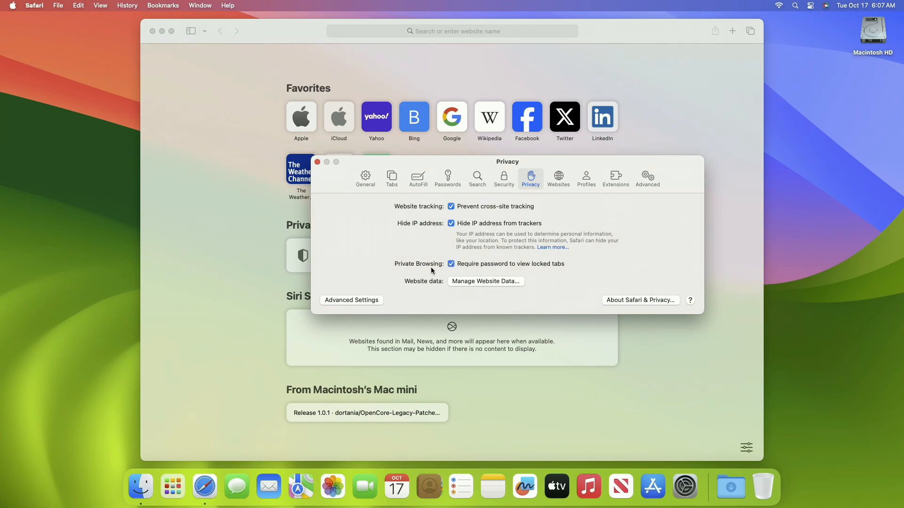
{"action": "mouse_move", "coordinate": [430, 263]}
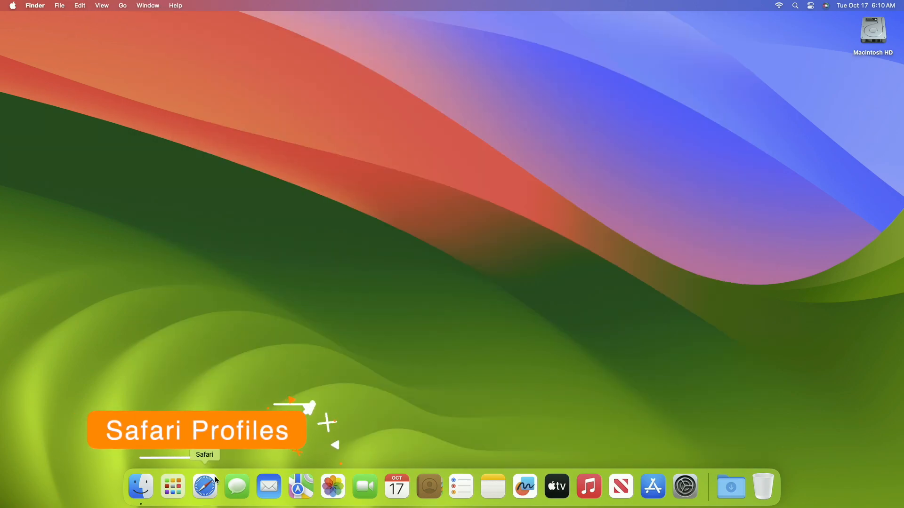
- Start a new browsing profile from Safari's Profiles settings
{"action": "left_click", "coordinate": [204, 488]}
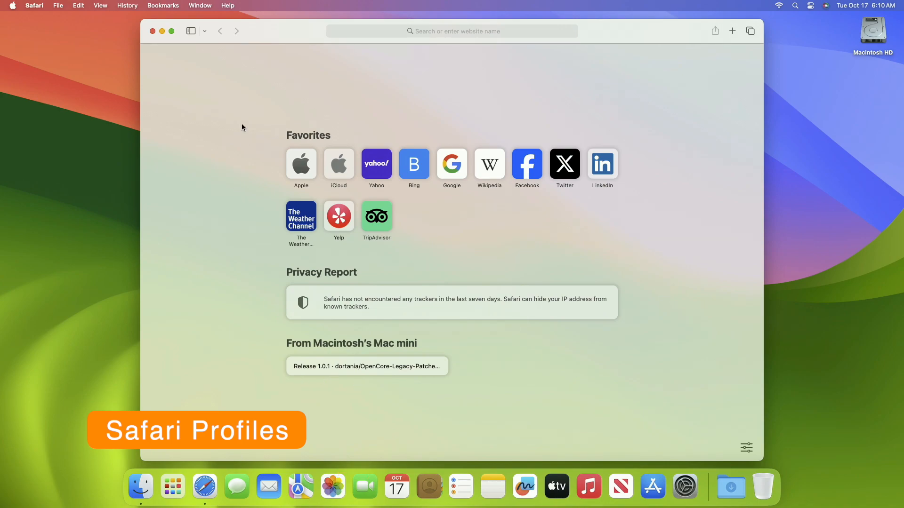
{"action": "mouse_move", "coordinate": [159, 90]}
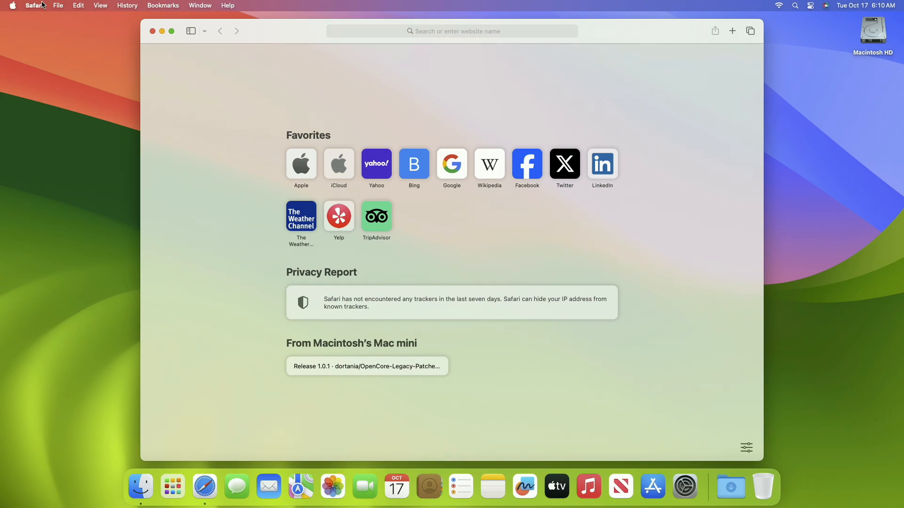
{"action": "left_click", "coordinate": [33, 5]}
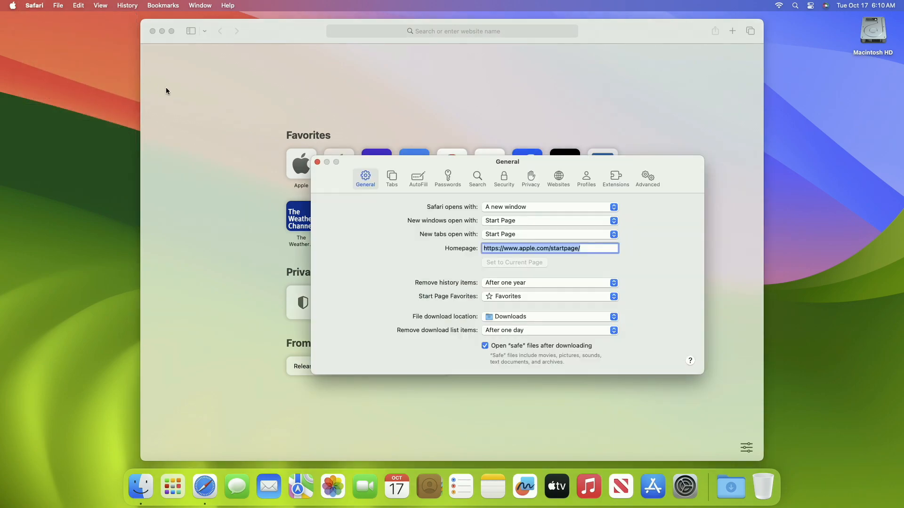
{"action": "left_click", "coordinate": [585, 177]}
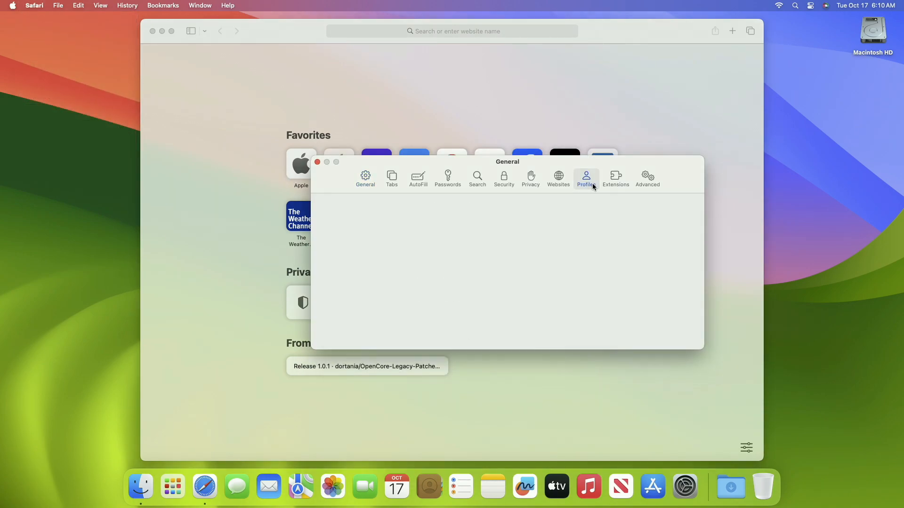
{"action": "left_click", "coordinate": [586, 179]}
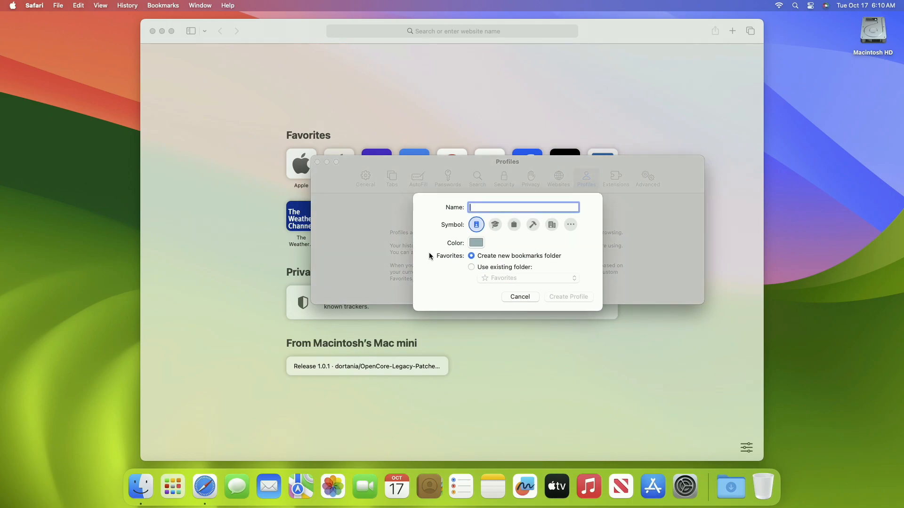
{"action": "mouse_move", "coordinate": [427, 257]}
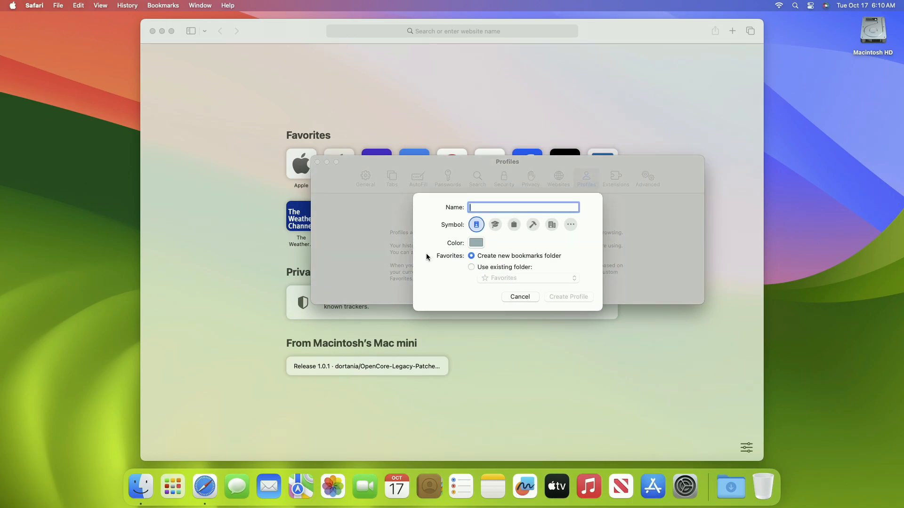
- Name the profile Private with a new bookmarks folder, create it, and close Safari
{"action": "type", "text": "Private"}
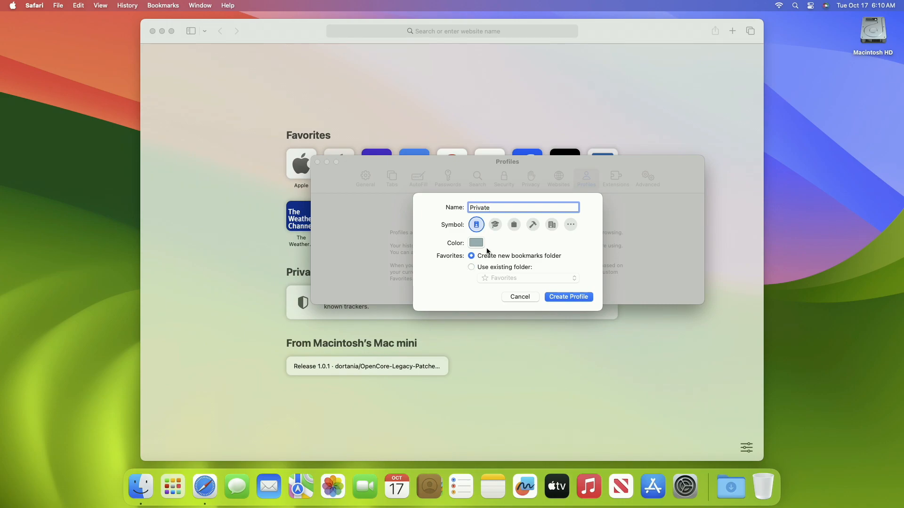
{"action": "left_click", "coordinate": [475, 243]}
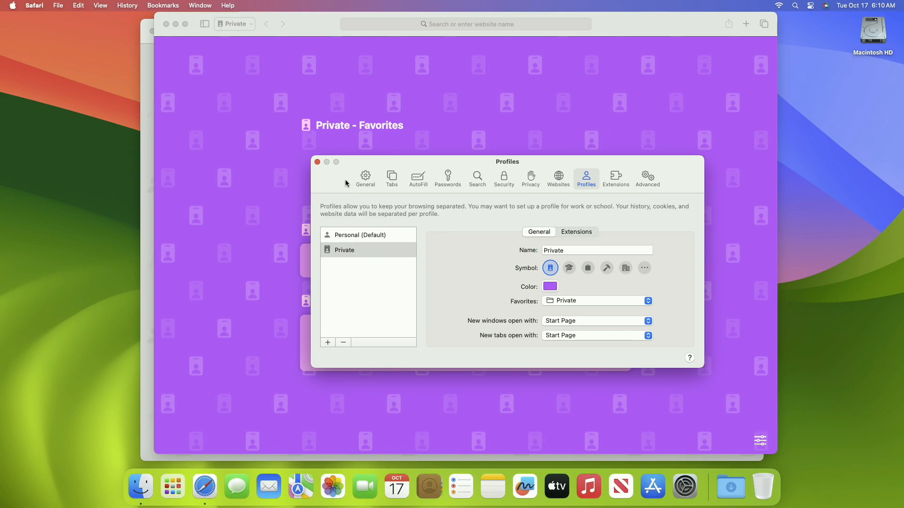
{"action": "left_click", "coordinate": [318, 162]}
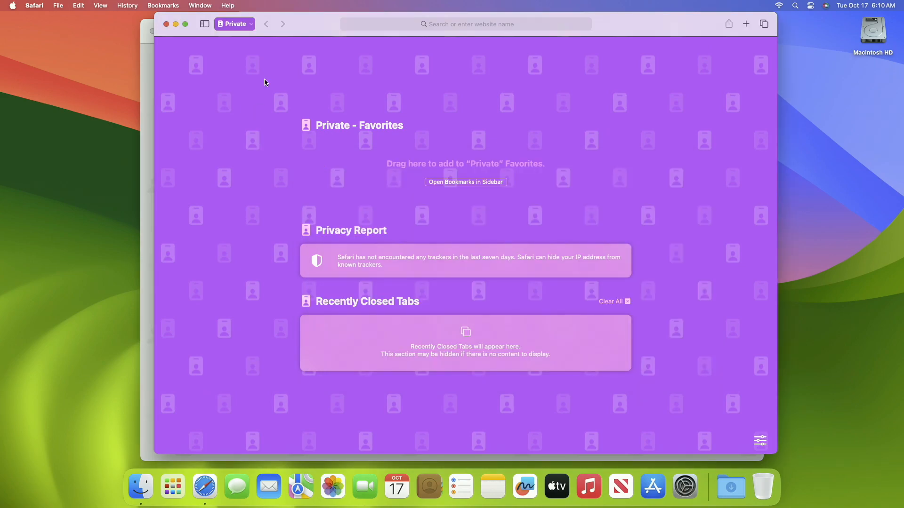
{"action": "left_click", "coordinate": [165, 24]}
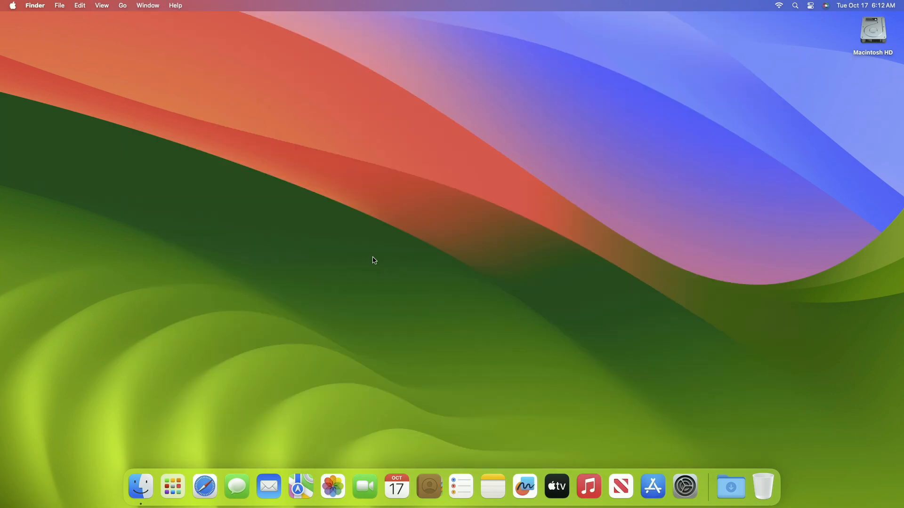